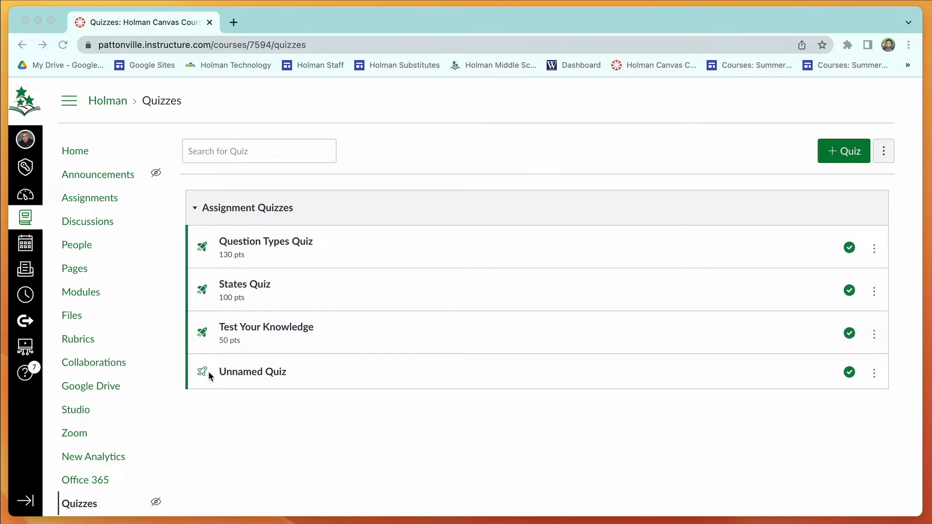
{"action": "mouse_move", "coordinate": [263, 378]}
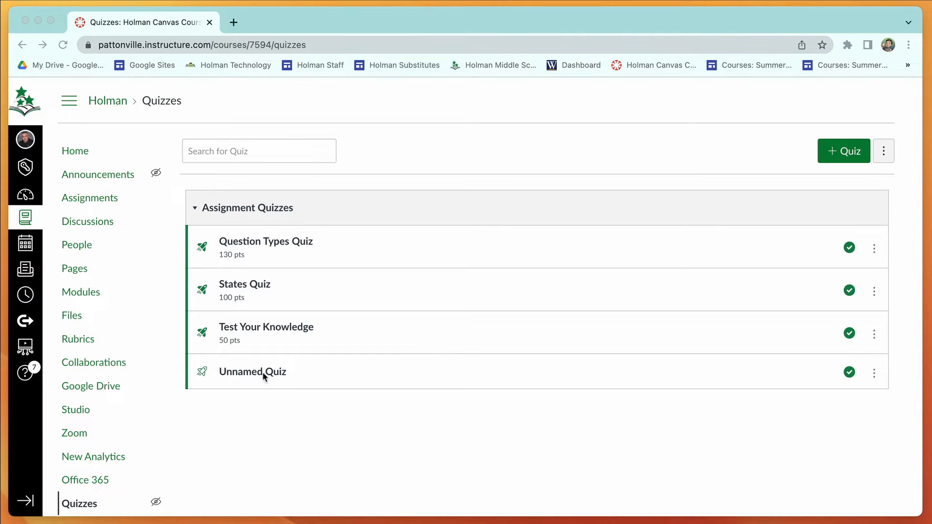
{"action": "mouse_move", "coordinate": [202, 381]}
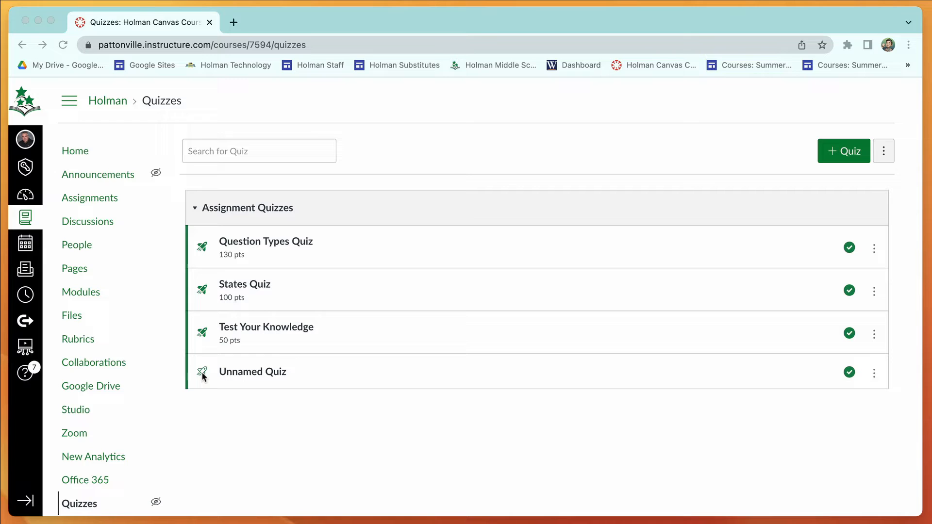
{"action": "mouse_move", "coordinate": [206, 339]}
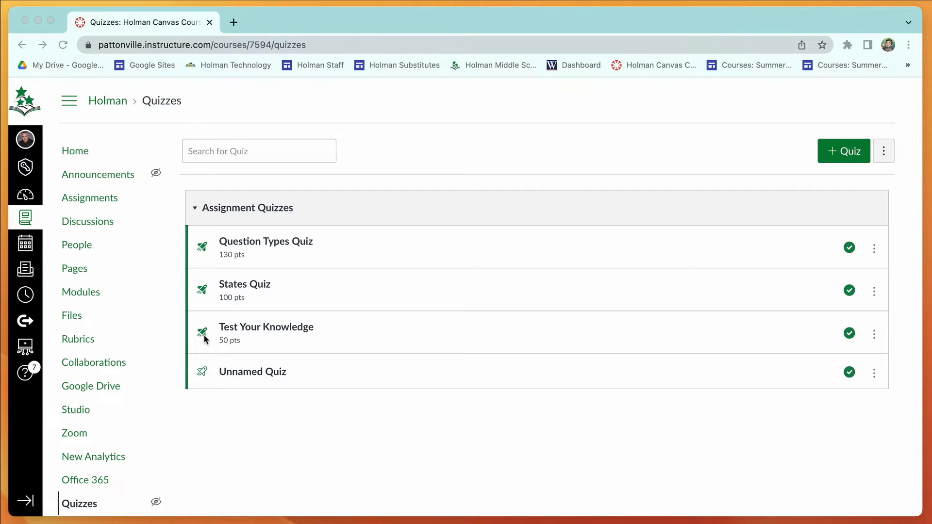
{"action": "mouse_move", "coordinate": [301, 358]}
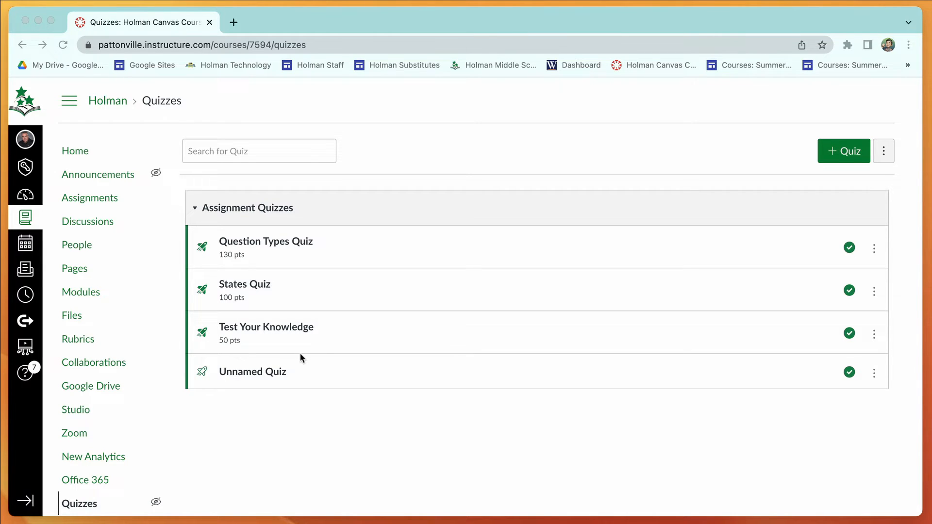
{"action": "mouse_move", "coordinate": [658, 402]}
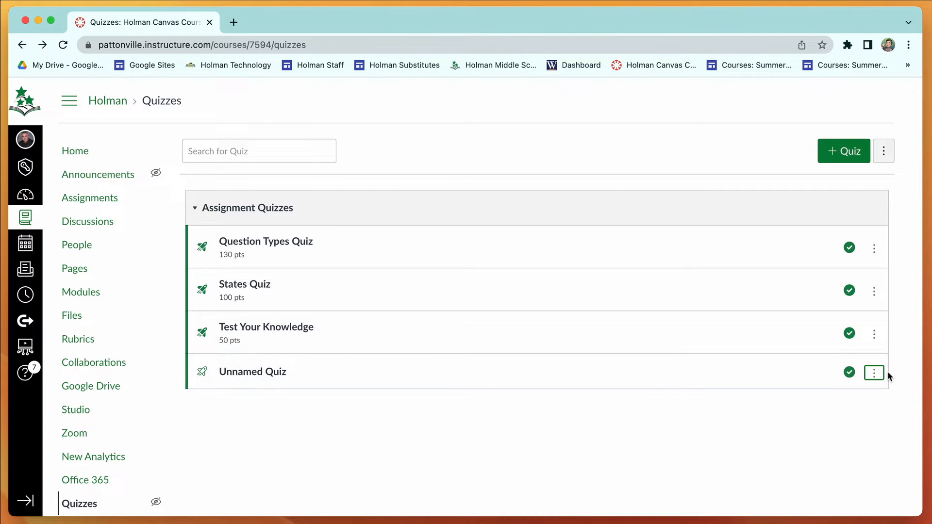
Migrate the classic 'Unnamed Quiz' to a New Quizzes copy from its actions menu
{"action": "left_click", "coordinate": [874, 373]}
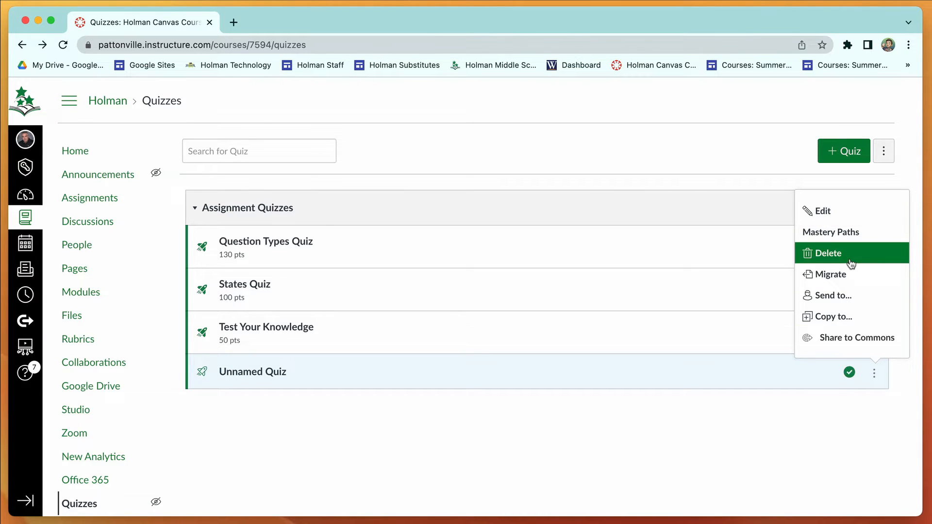
{"action": "mouse_move", "coordinate": [836, 277]}
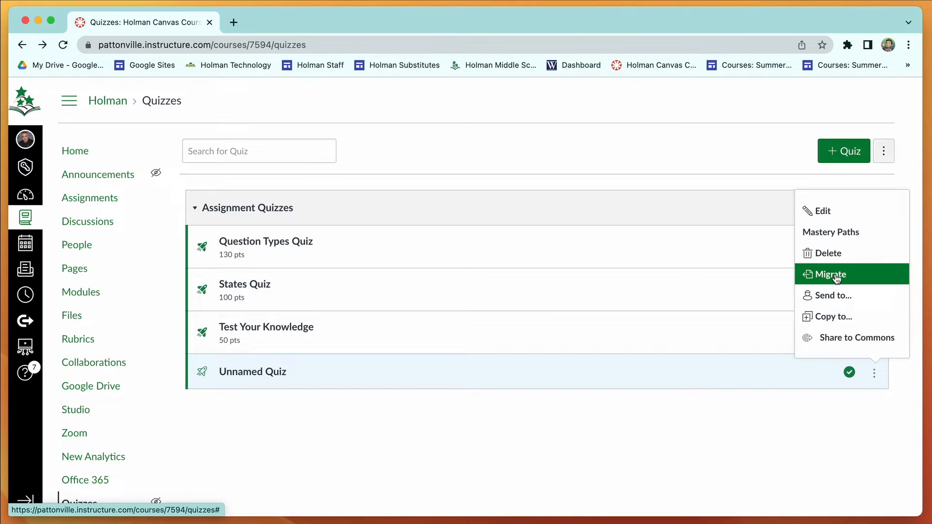
{"action": "left_click", "coordinate": [831, 273]}
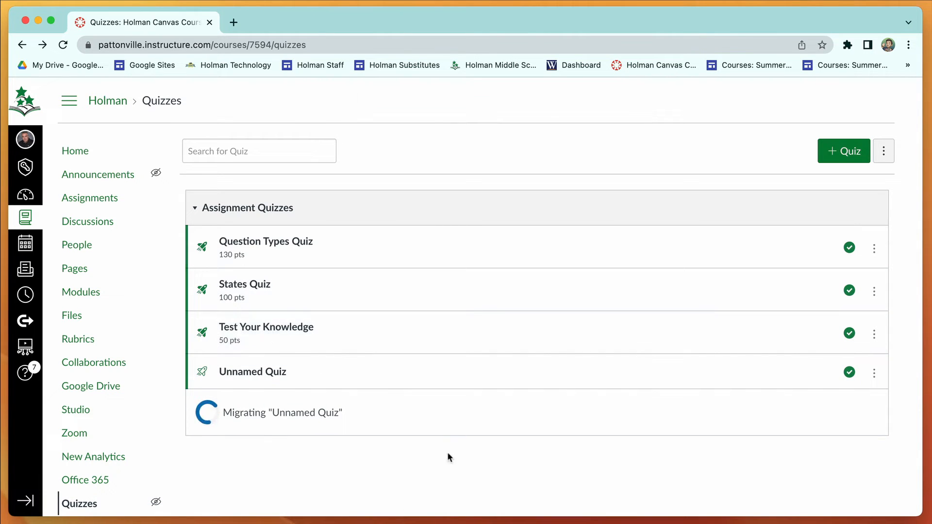
{"action": "mouse_move", "coordinate": [264, 443]}
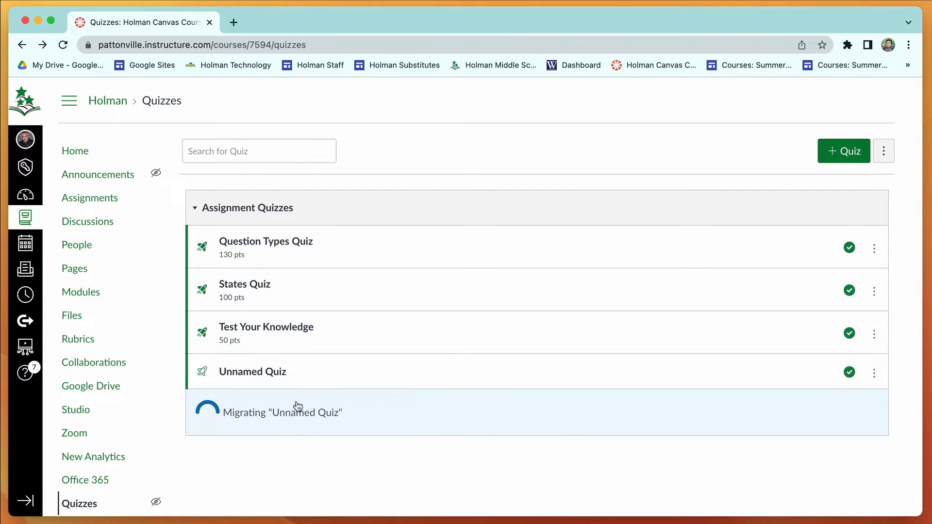
{"action": "mouse_move", "coordinate": [259, 402]}
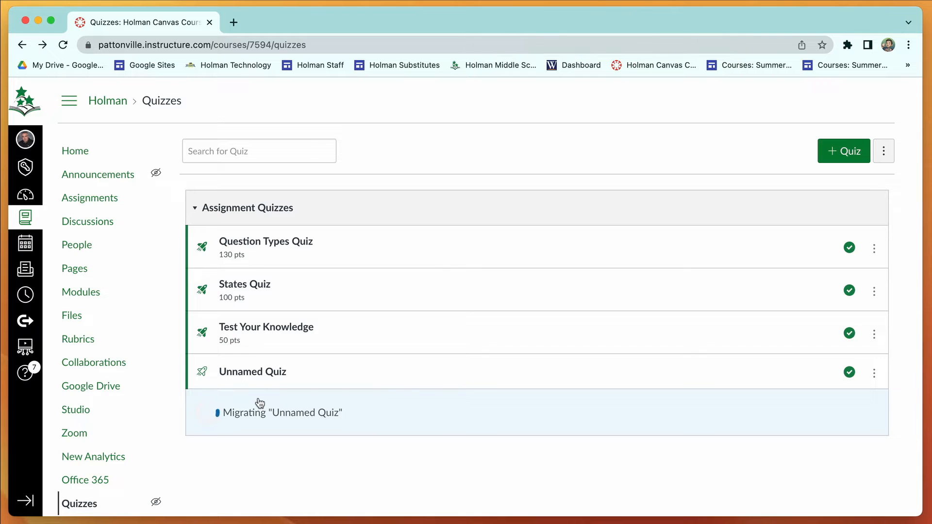
{"action": "mouse_move", "coordinate": [347, 378]}
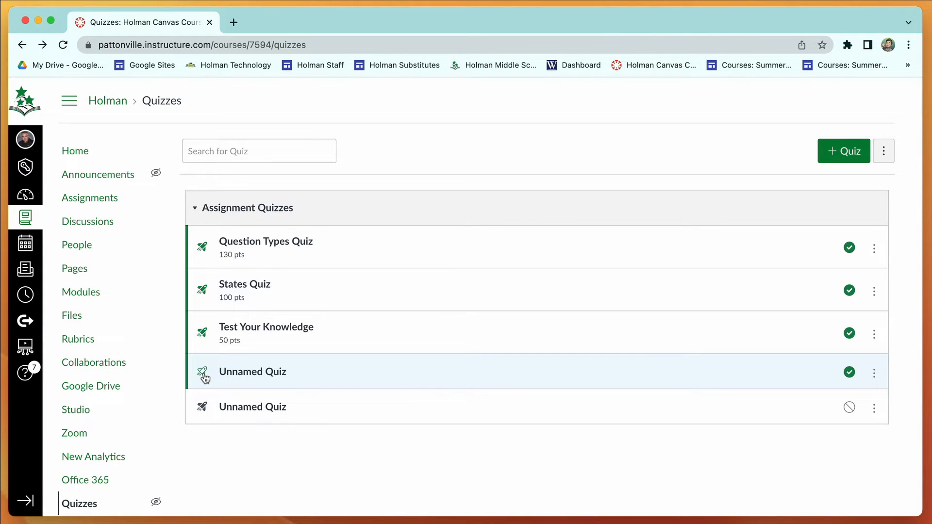
{"action": "mouse_move", "coordinate": [203, 411]}
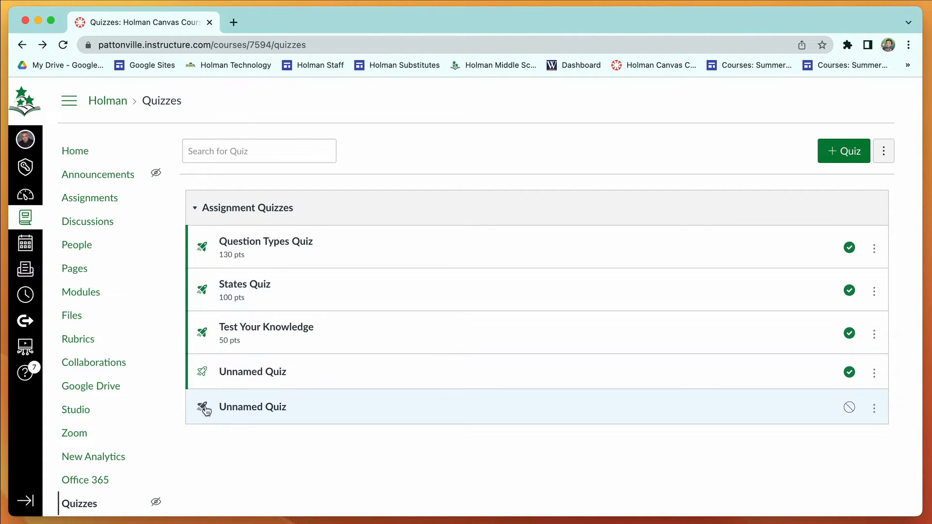
{"action": "mouse_move", "coordinate": [200, 318]}
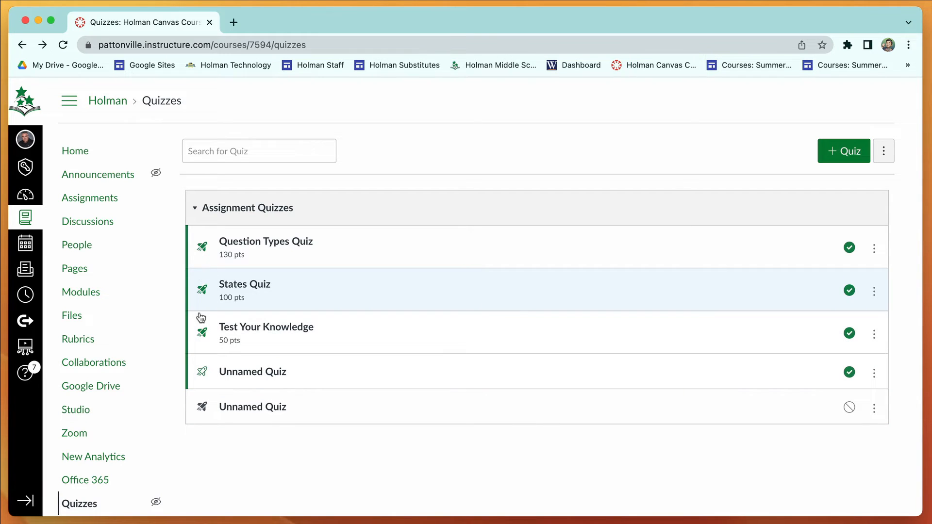
{"action": "mouse_move", "coordinate": [202, 379]}
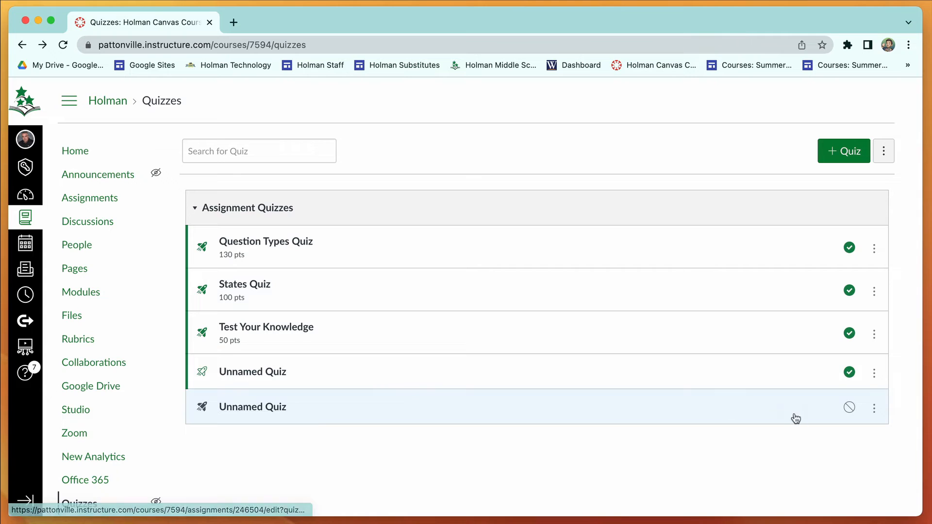
{"action": "mouse_move", "coordinate": [849, 407]}
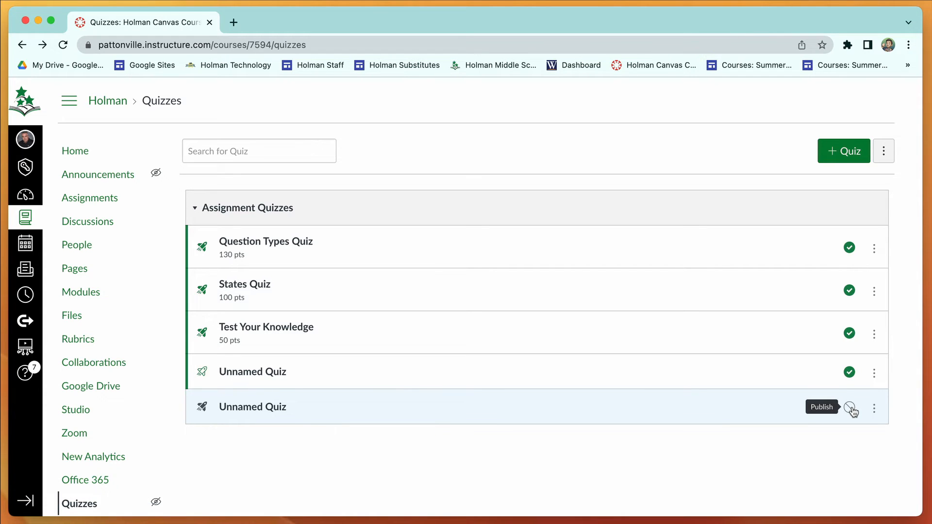
Hover the new Unnamed Quiz copy's Publish icon without publishing it
{"action": "left_click", "coordinate": [849, 406]}
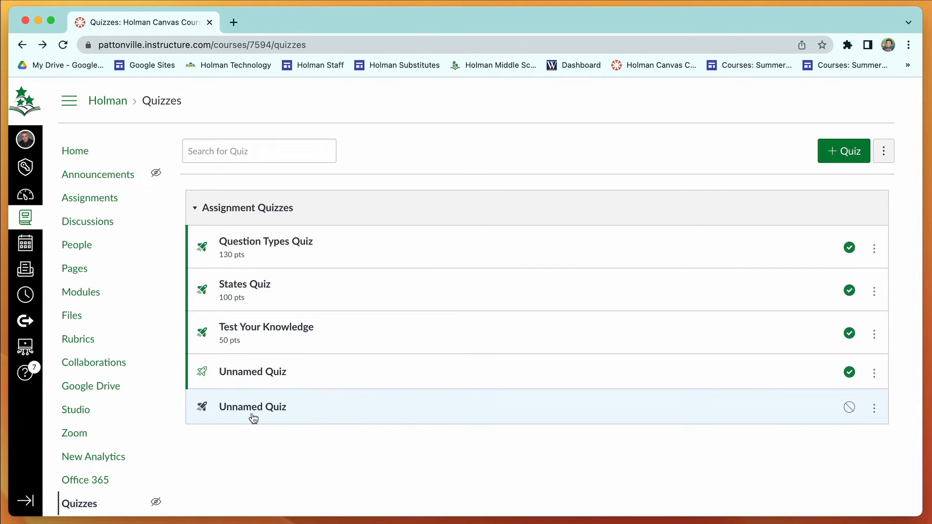
Open the migrated Unnamed Quiz's Edit Assignment page and reveal the Save options
{"action": "left_click", "coordinate": [252, 407]}
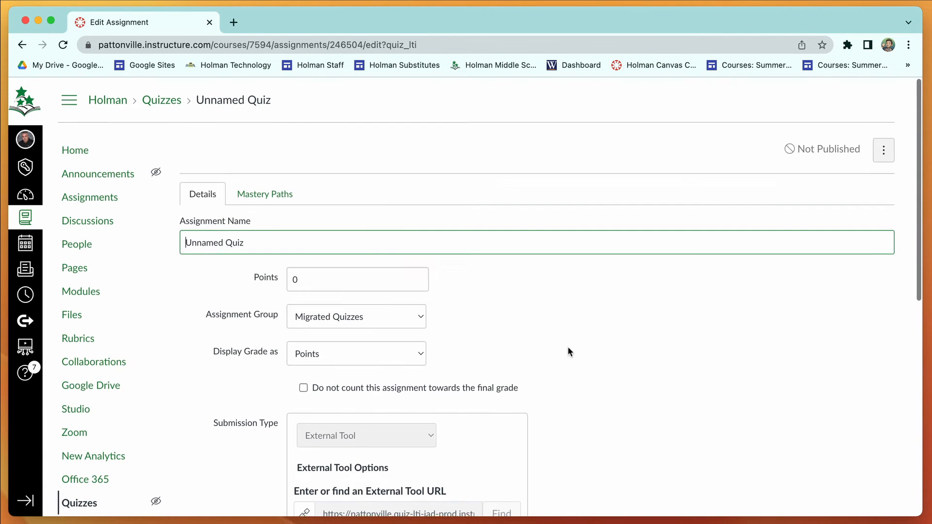
{"action": "scroll", "scroll_direction": "down", "scroll_amount": 3}
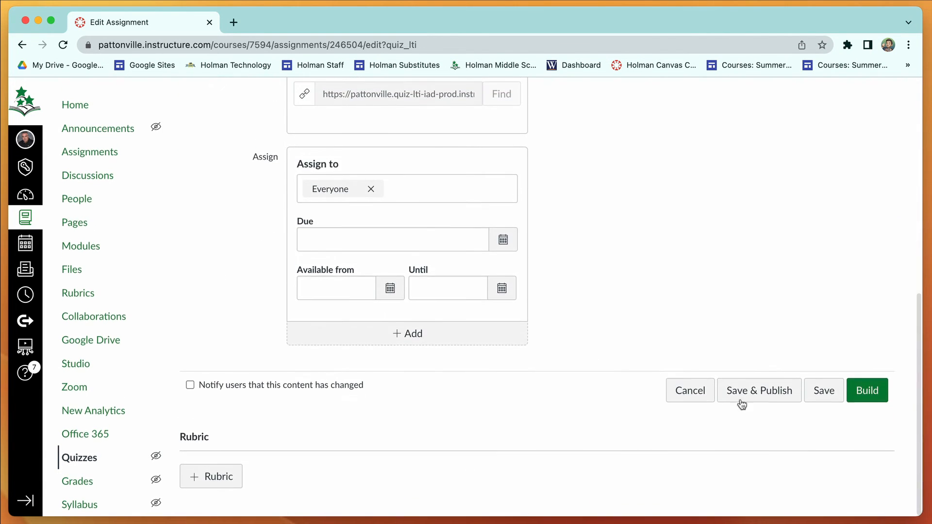